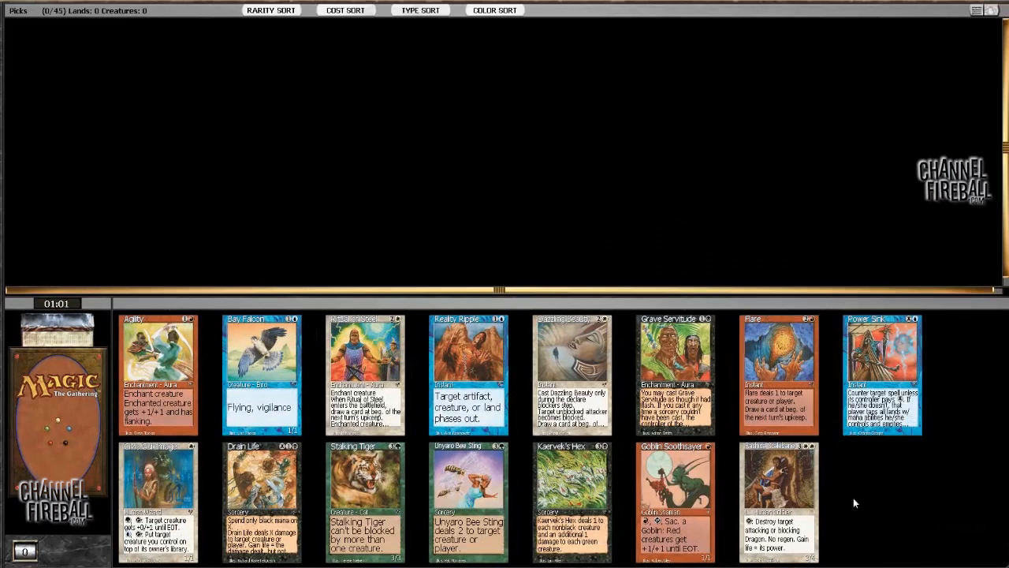
pyautogui.moveTo(779, 501)
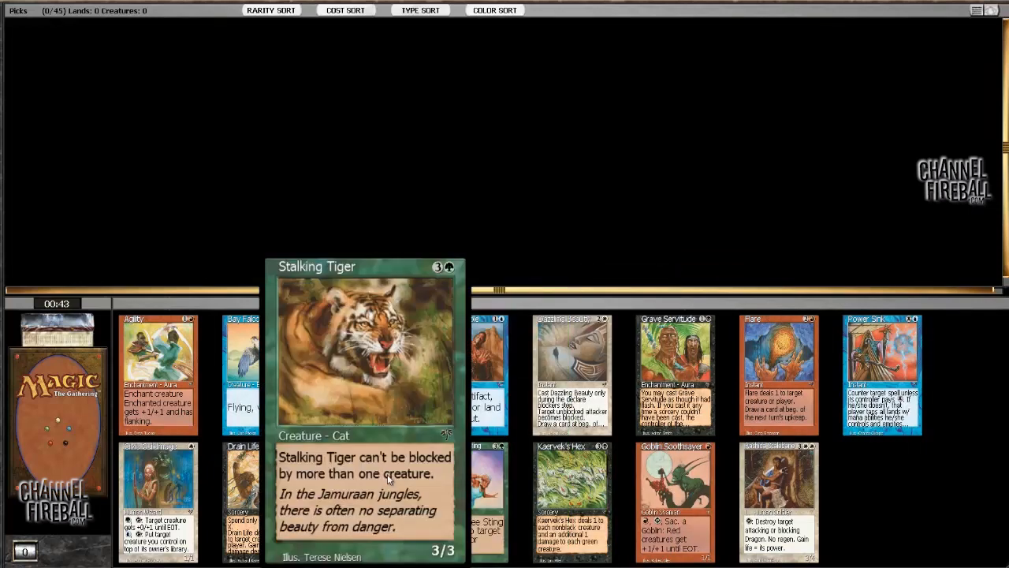
pyautogui.moveTo(240, 473)
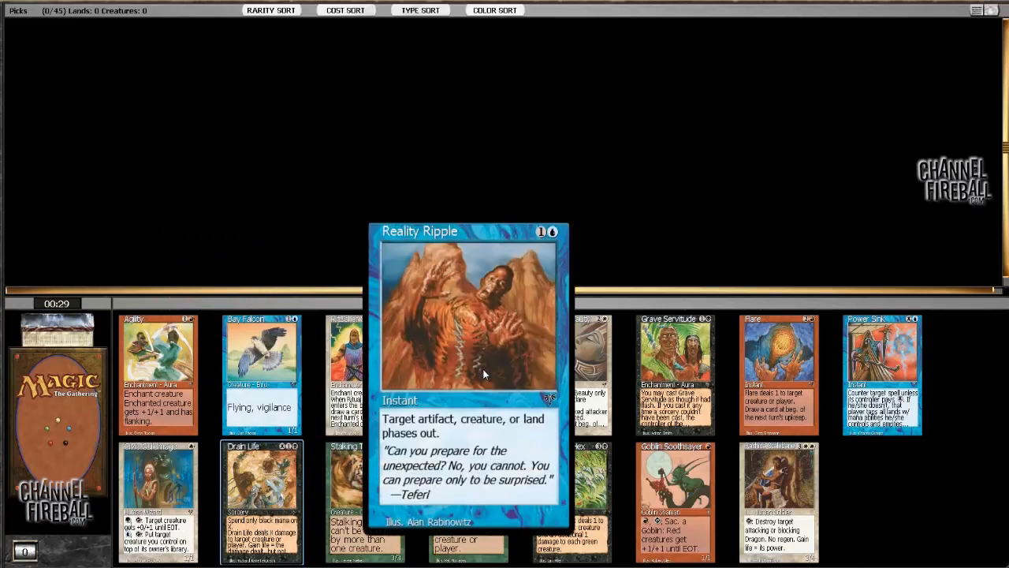
pyautogui.moveTo(571, 370)
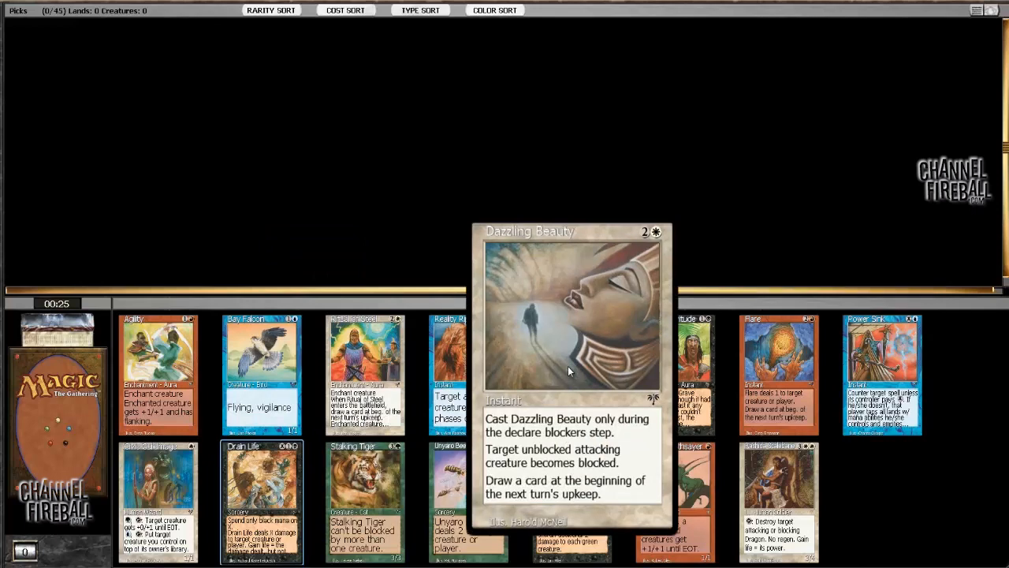
pyautogui.moveTo(779, 371)
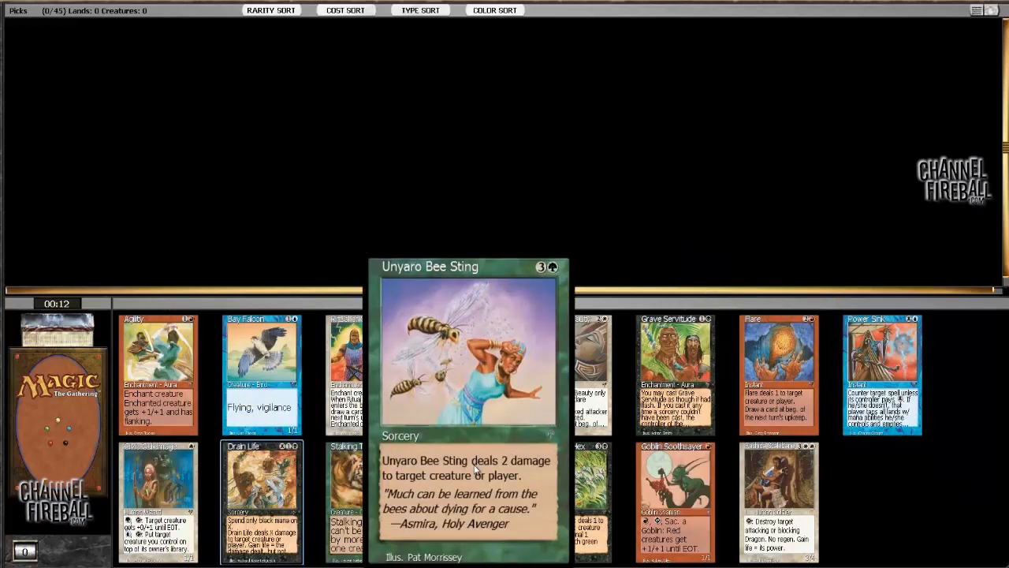
pyautogui.moveTo(262, 497)
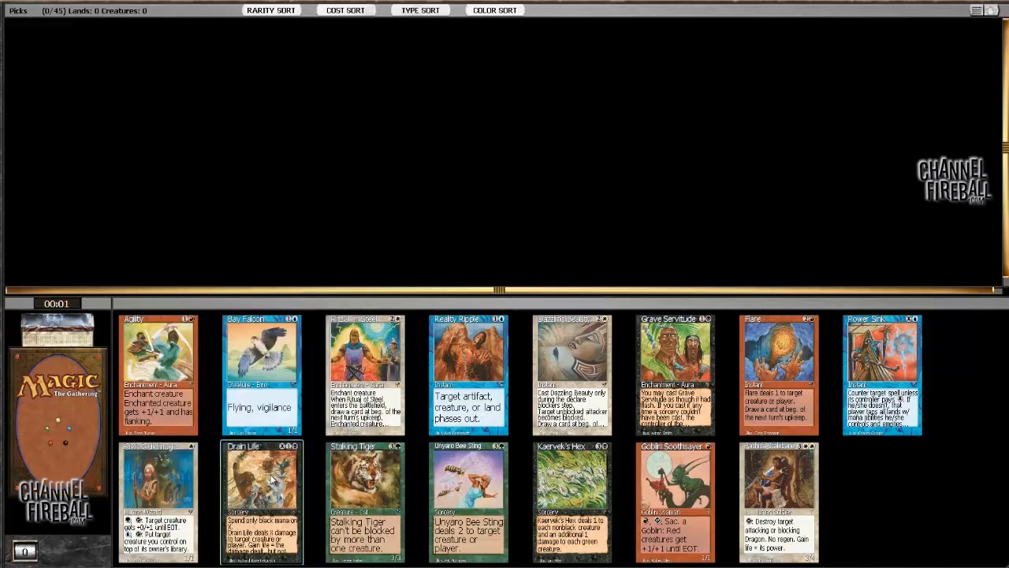
# Draft Drain Life as the first pick of the Mirage booster
pyautogui.click(261, 502)
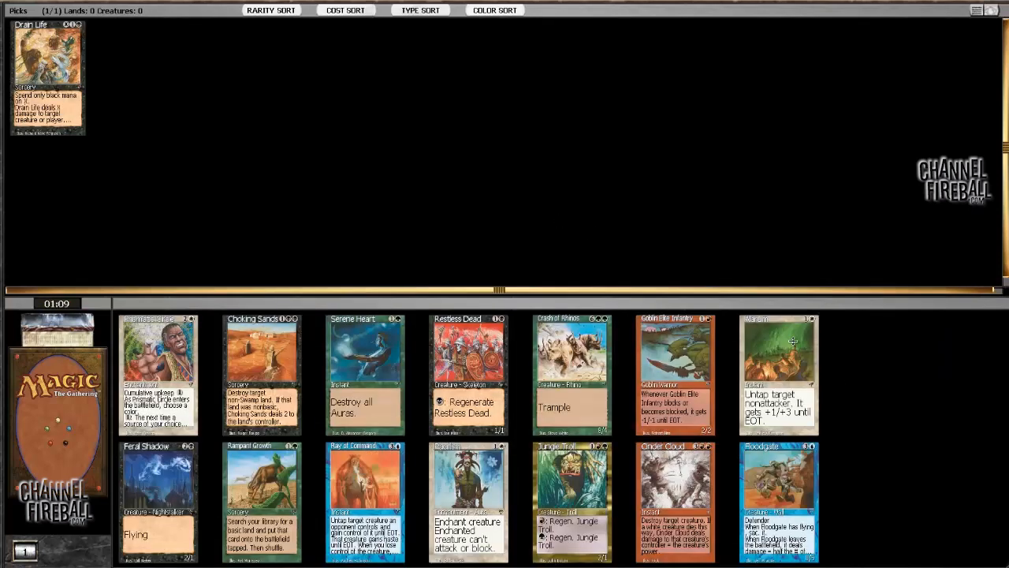
pyautogui.moveTo(776, 454)
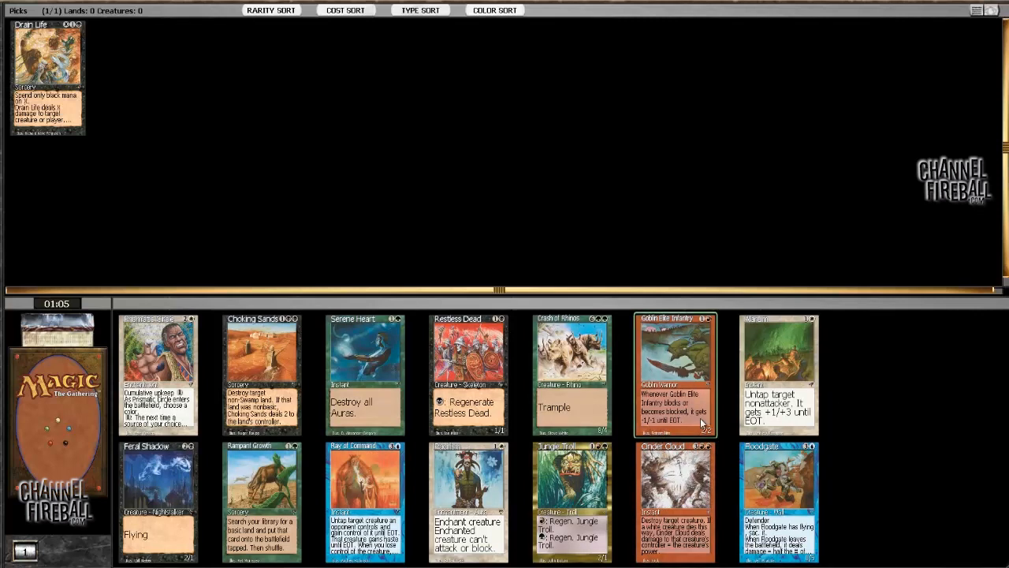
pyautogui.moveTo(261, 359)
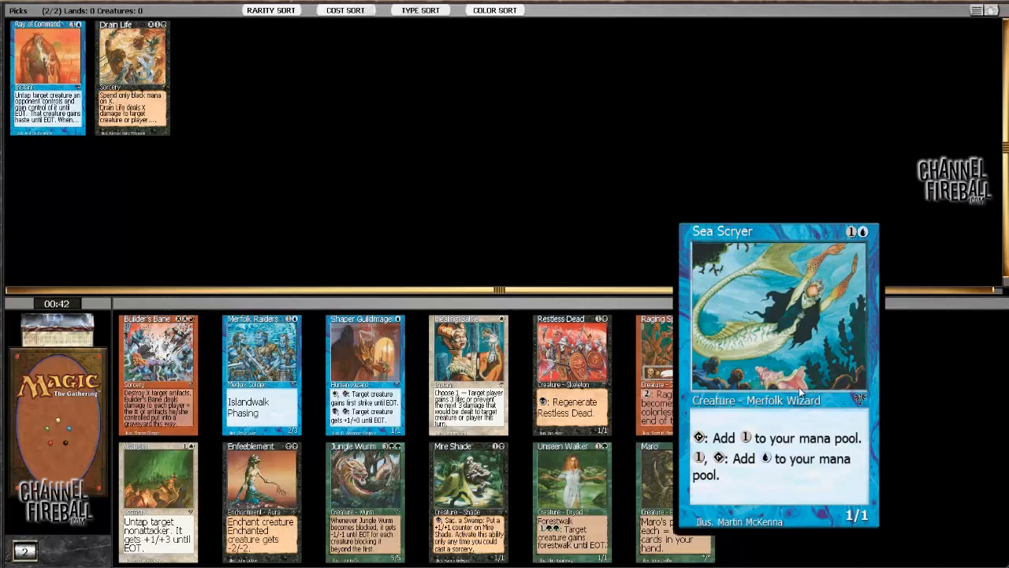
pyautogui.moveTo(260, 496)
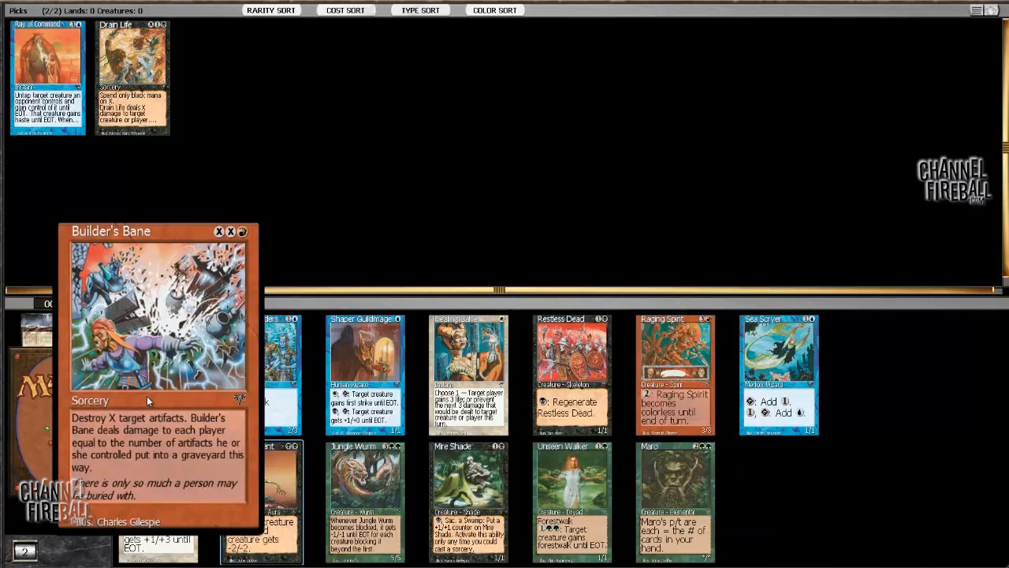
# Draft Enfeeblement from the current booster alongside Drain Life and Ray of Command
pyautogui.click(231, 230)
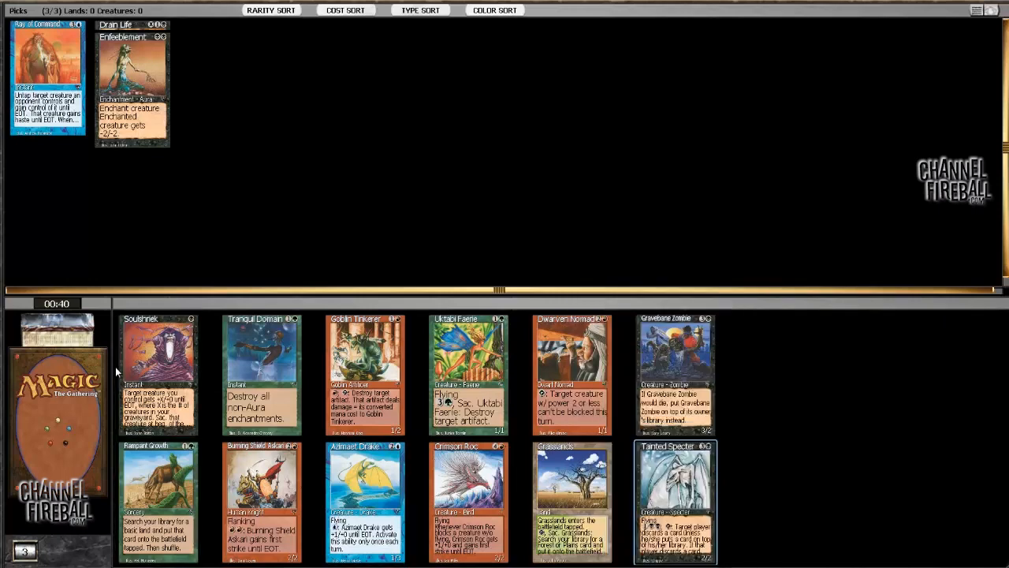
pyautogui.moveTo(675, 372)
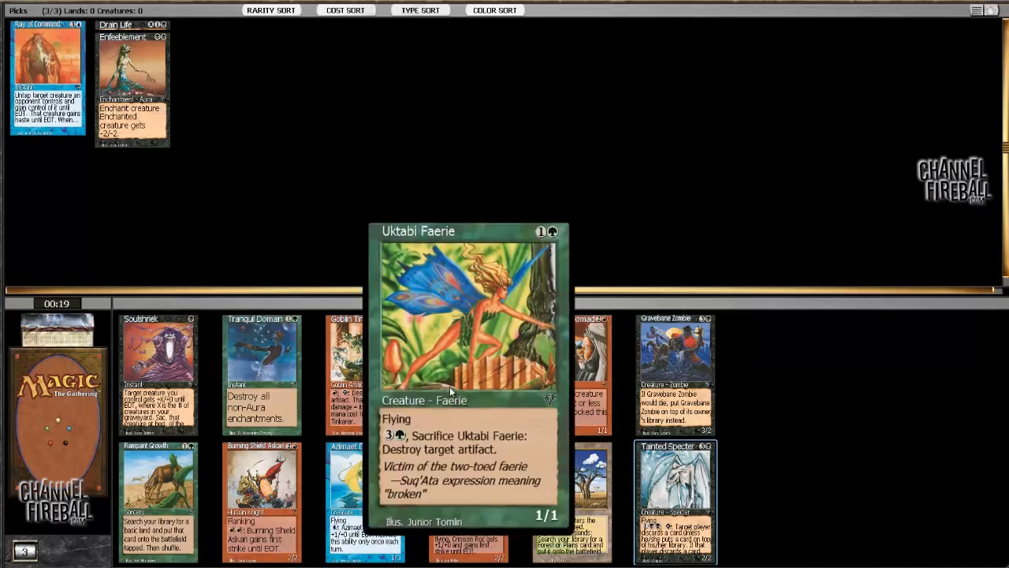
pyautogui.moveTo(158, 370)
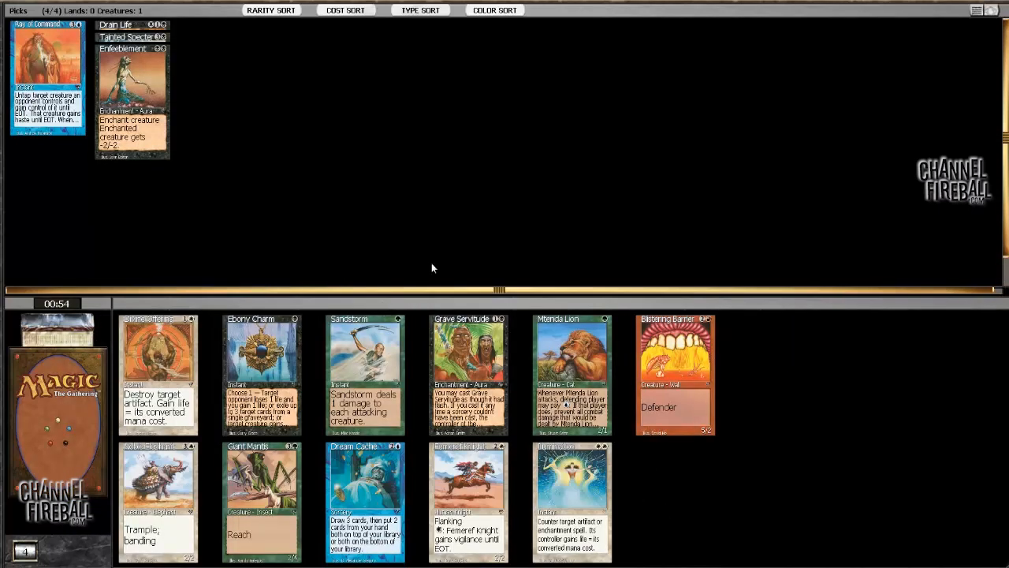
pyautogui.moveTo(469, 347)
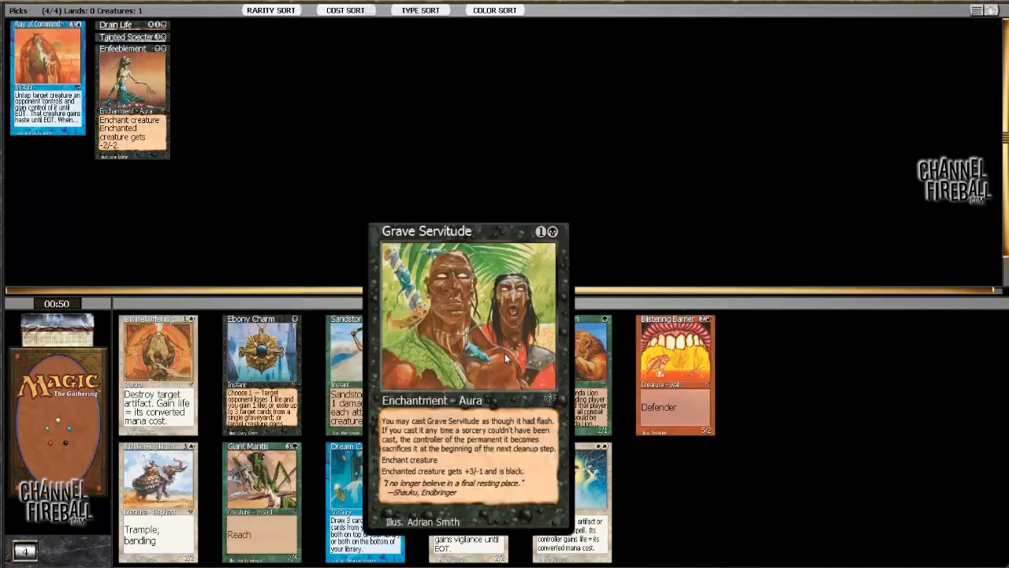
pyautogui.moveTo(476, 353)
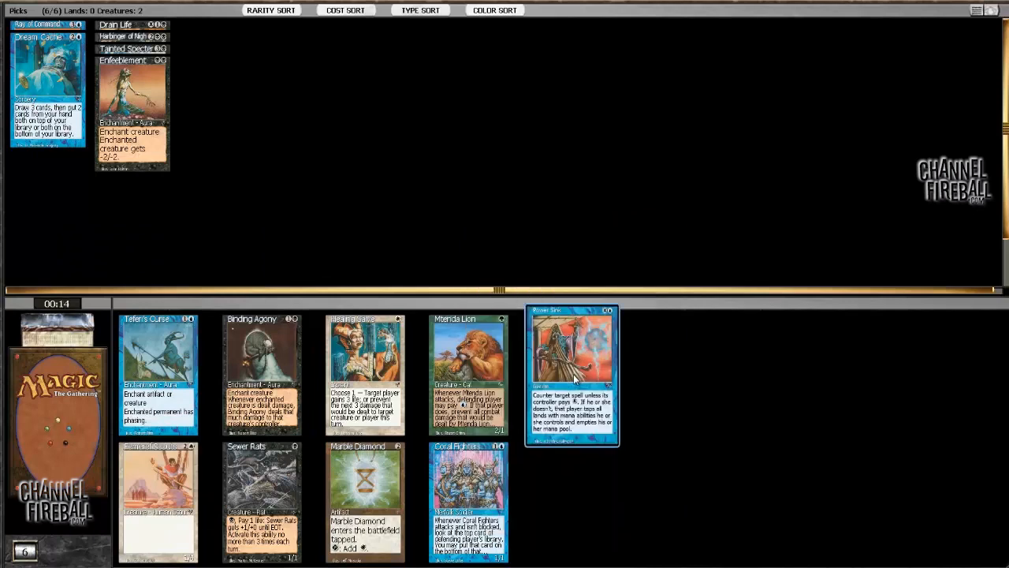
# Draft Power Sink from the seventh booster and sort the picked cards into columns
pyautogui.click(571, 373)
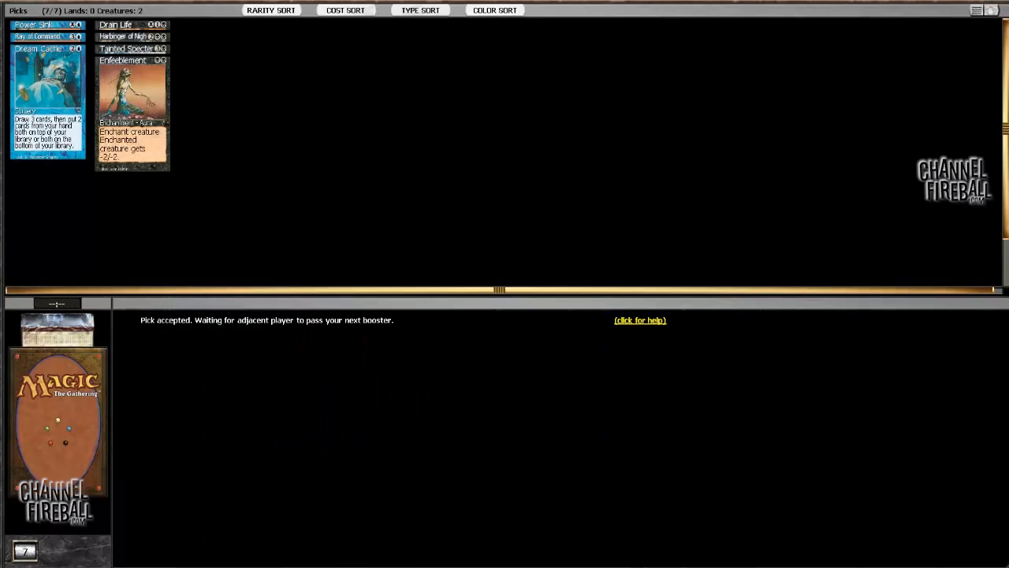
pyautogui.click(344, 10)
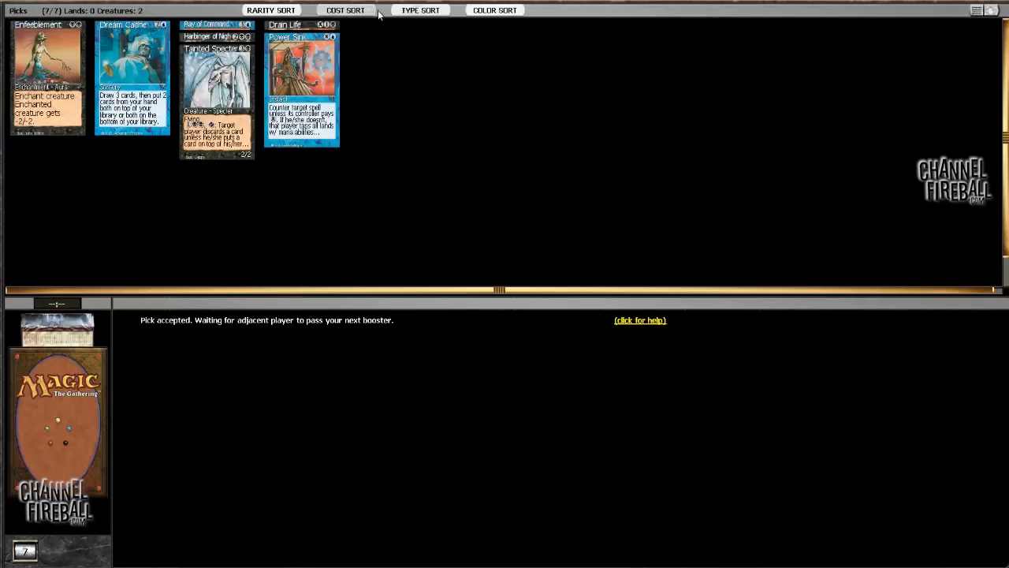
pyautogui.moveTo(528, 74)
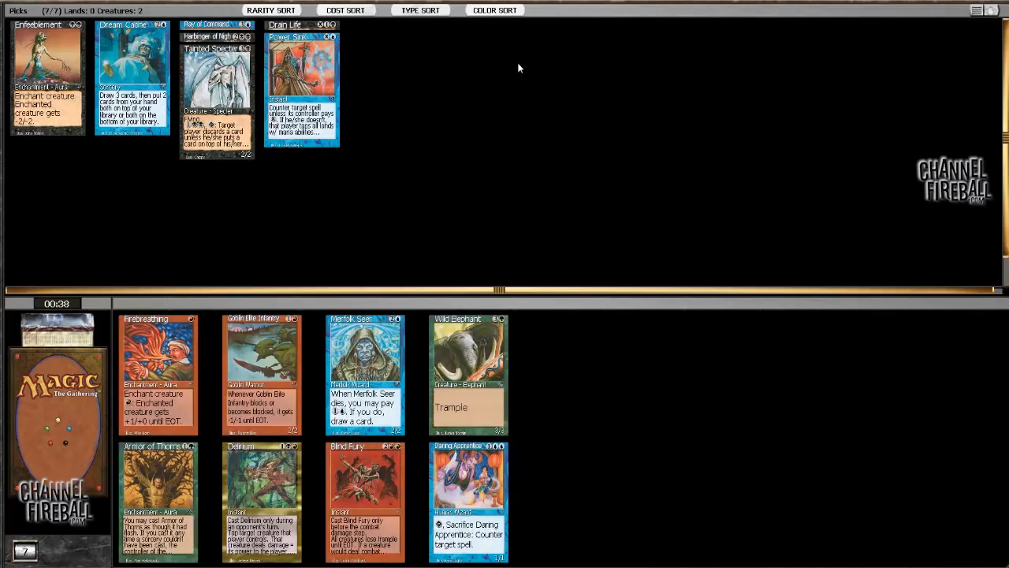
pyautogui.moveTo(570, 421)
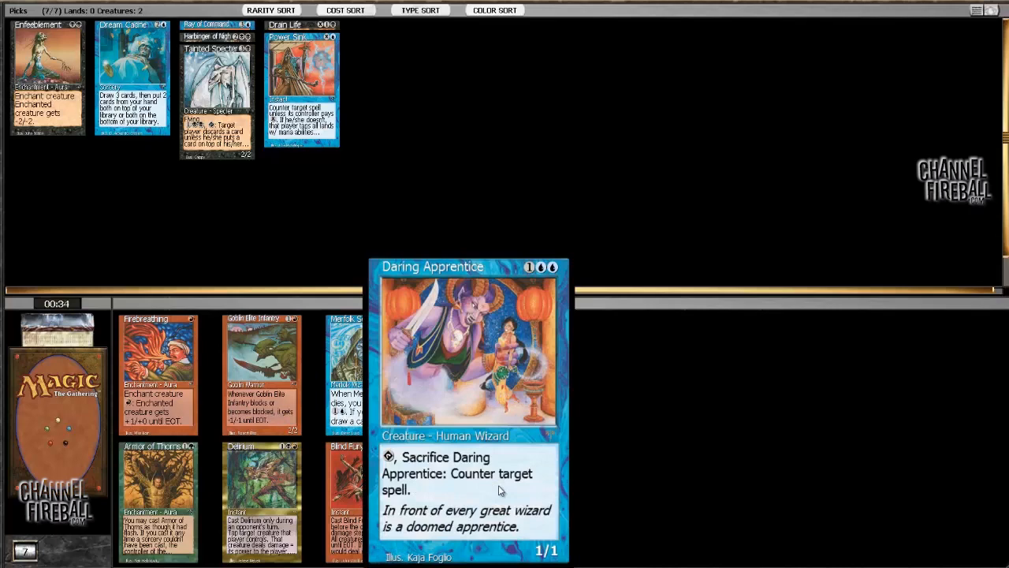
pyautogui.moveTo(362, 371)
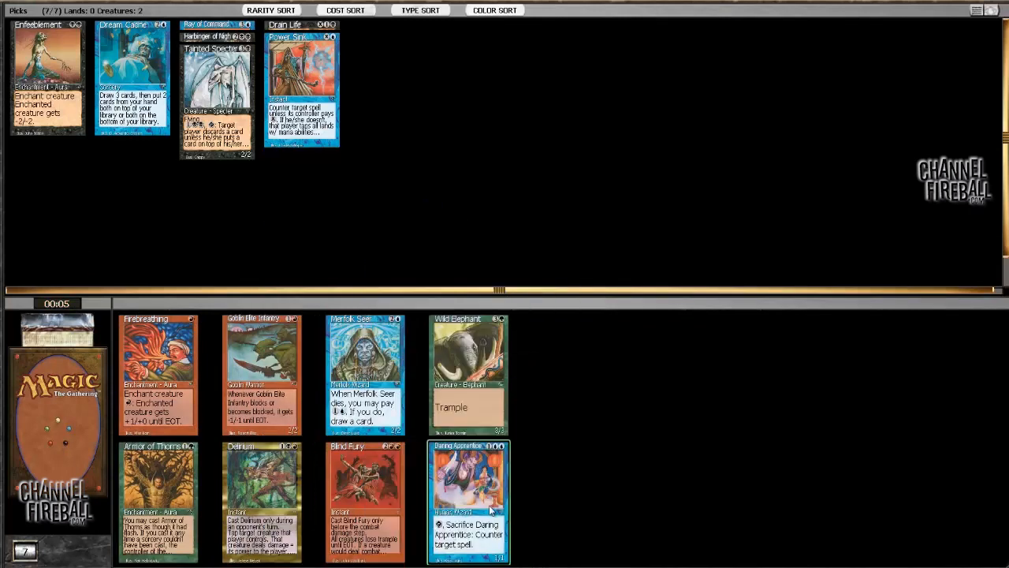
# Draft Kaervek's Hex and then Feral Shadow from the following boosters
pyautogui.click(468, 502)
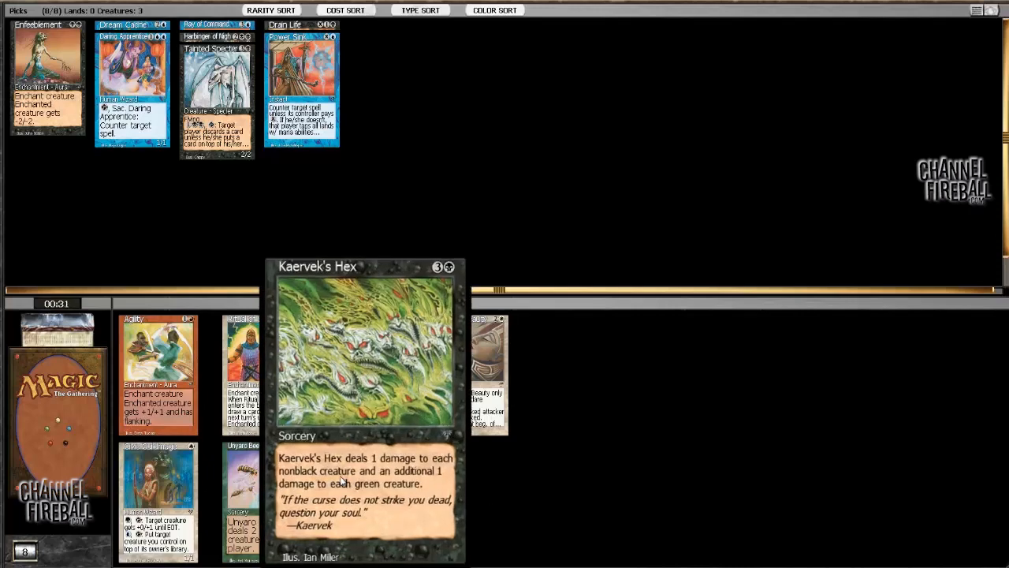
pyautogui.click(365, 372)
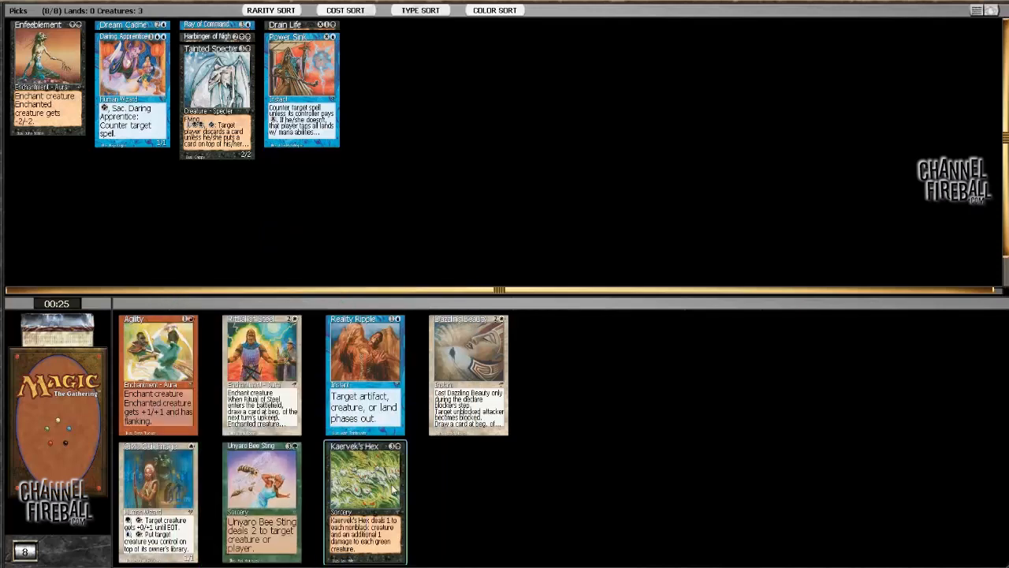
pyautogui.moveTo(366, 502)
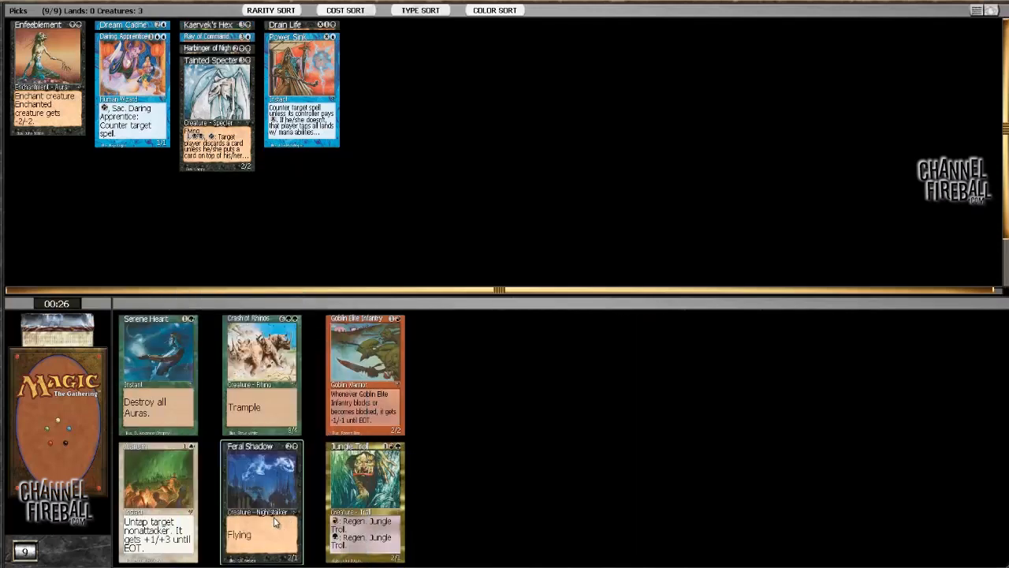
pyautogui.click(262, 501)
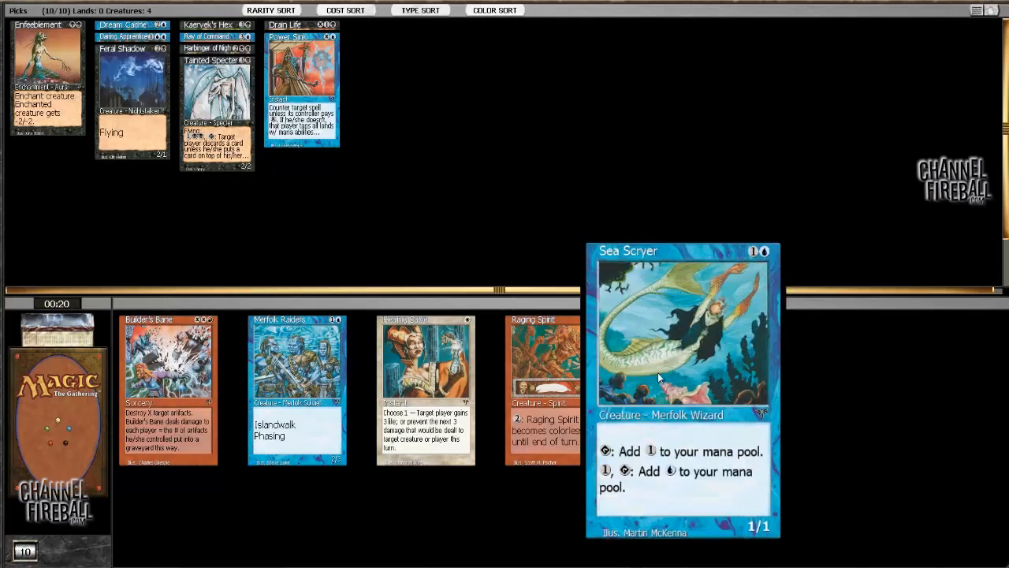
# Draft Sea Scryer, then a card from the small booster, and wait for the next pack
pyautogui.click(685, 331)
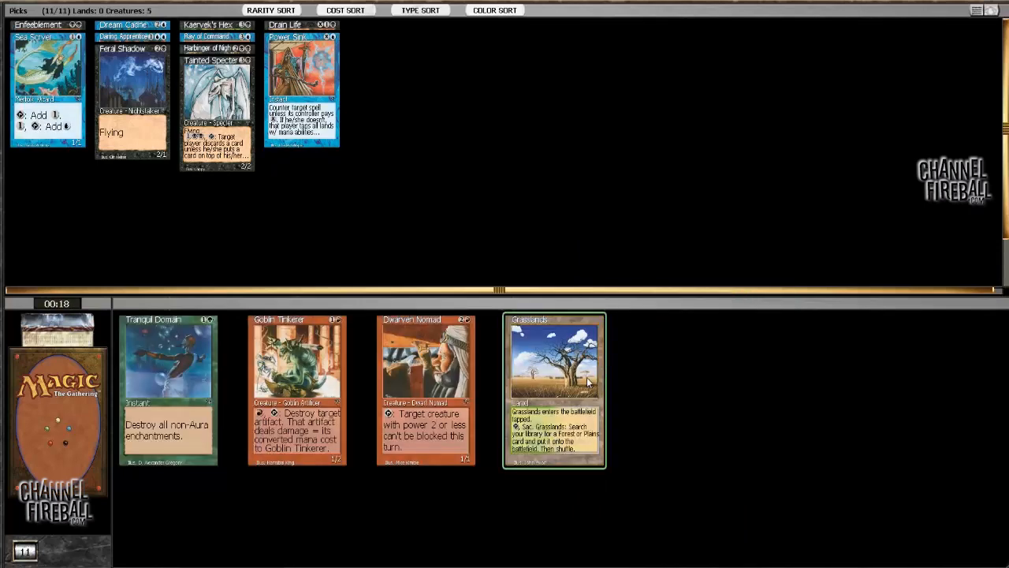
pyautogui.moveTo(339, 407)
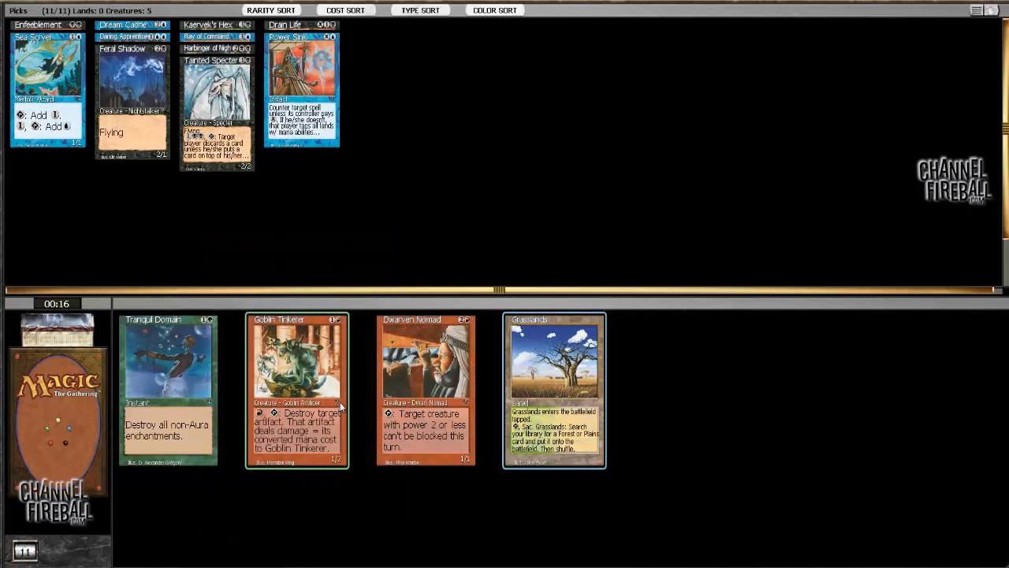
pyautogui.click(555, 392)
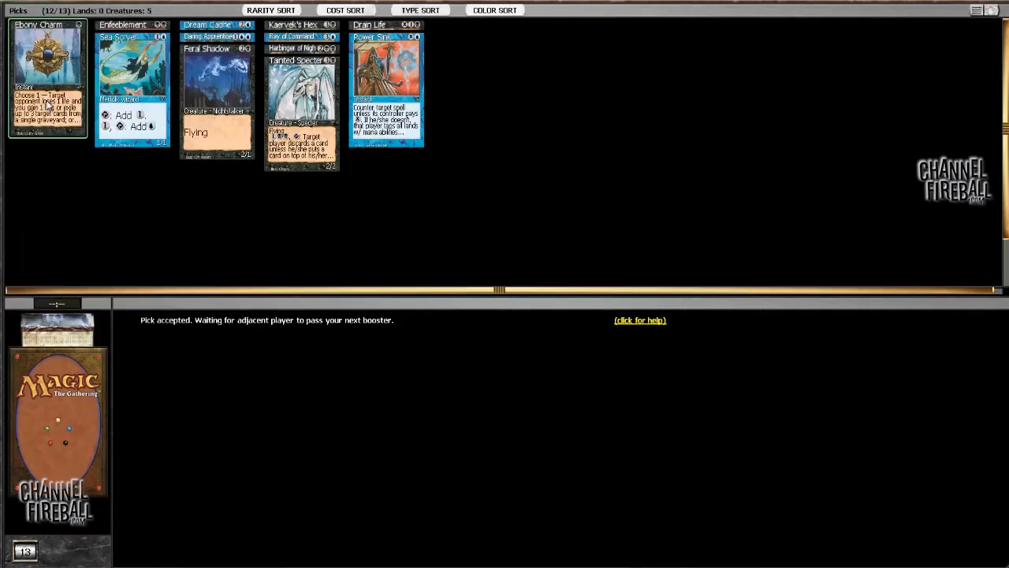
pyautogui.click(47, 79)
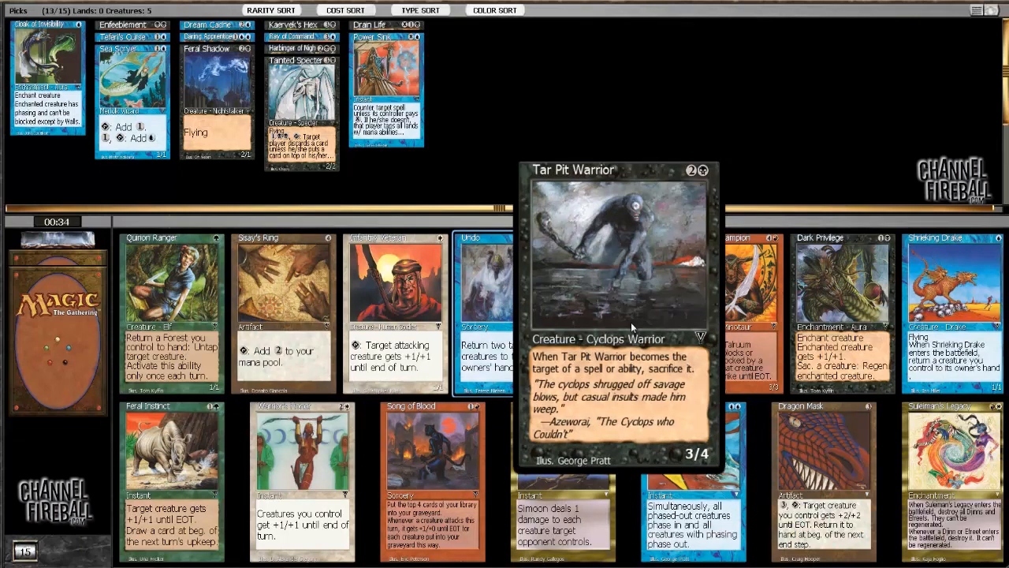
pyautogui.moveTo(930, 299)
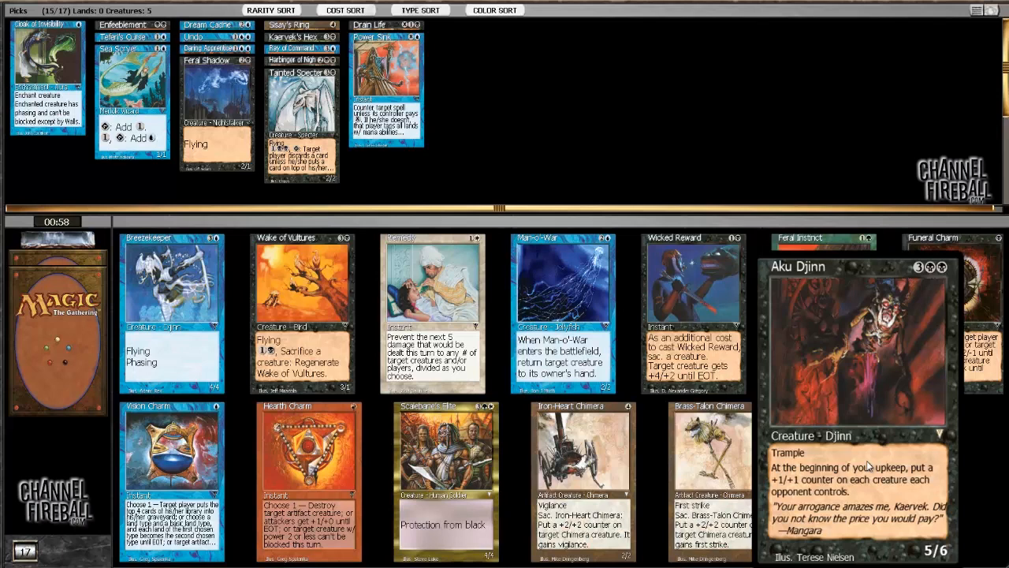
pyautogui.moveTo(694, 312)
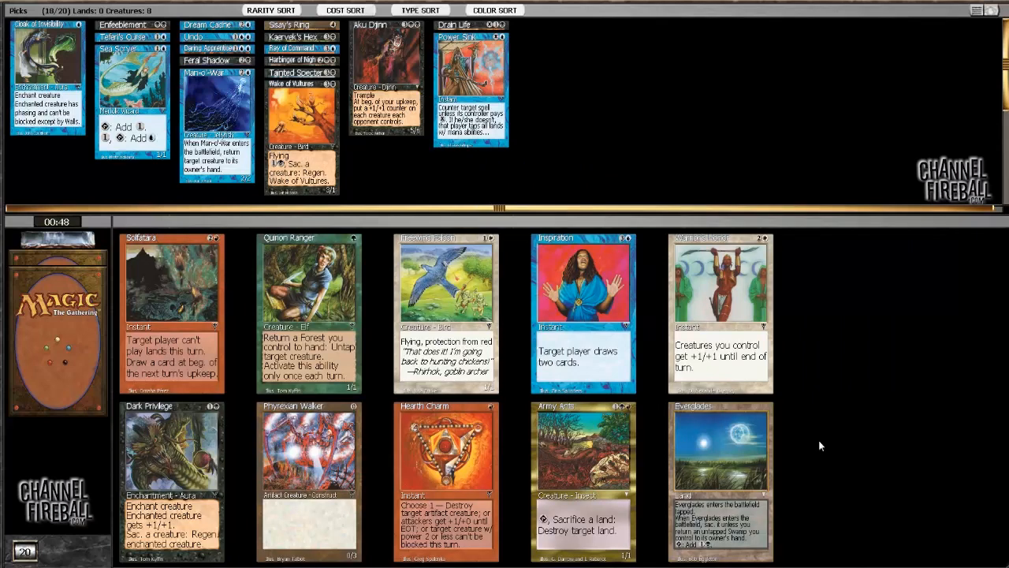
pyautogui.moveTo(583, 307)
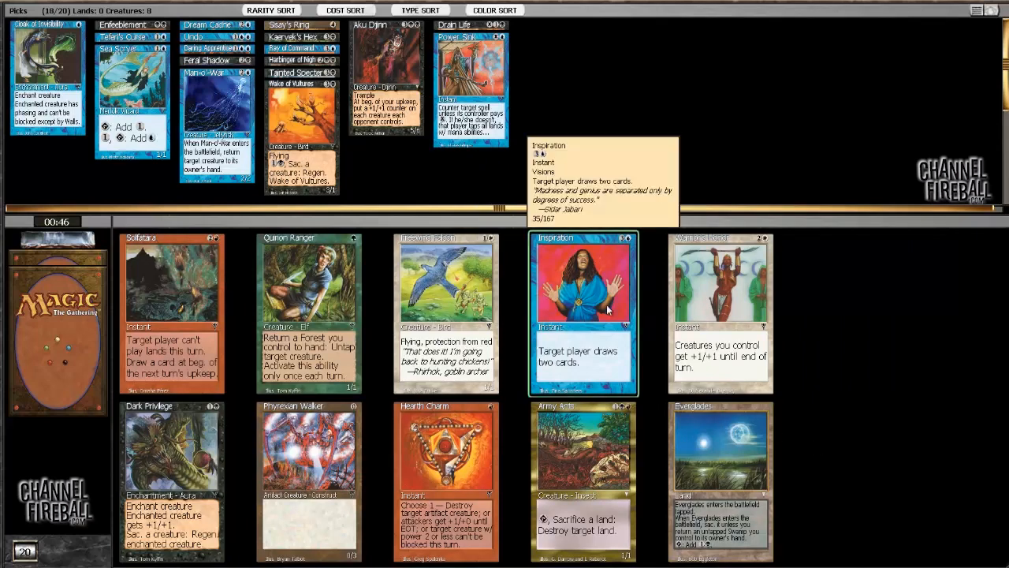
pyautogui.moveTo(618, 442)
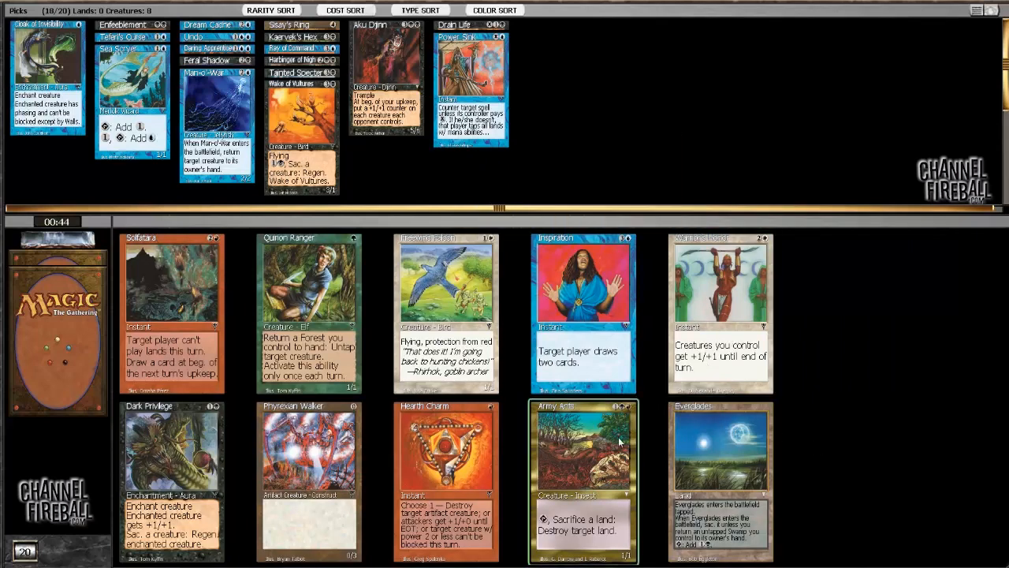
pyautogui.moveTo(363, 450)
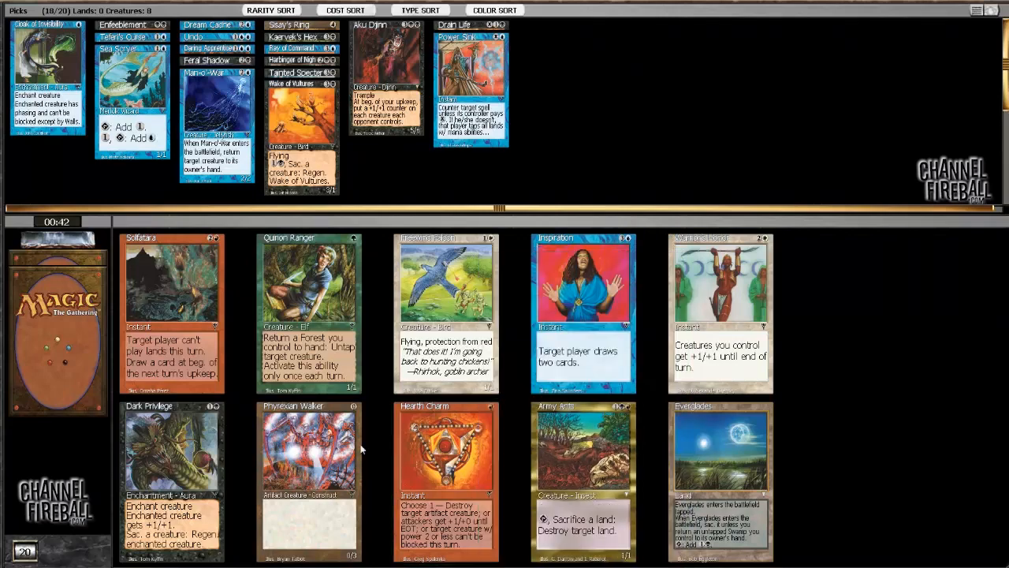
pyautogui.moveTo(246, 467)
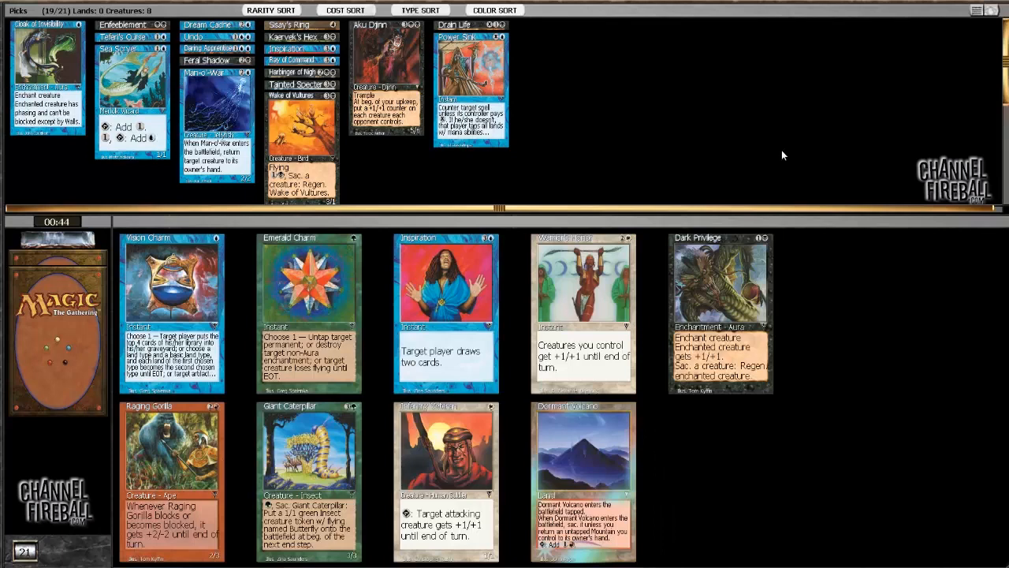
pyautogui.moveTo(742, 236)
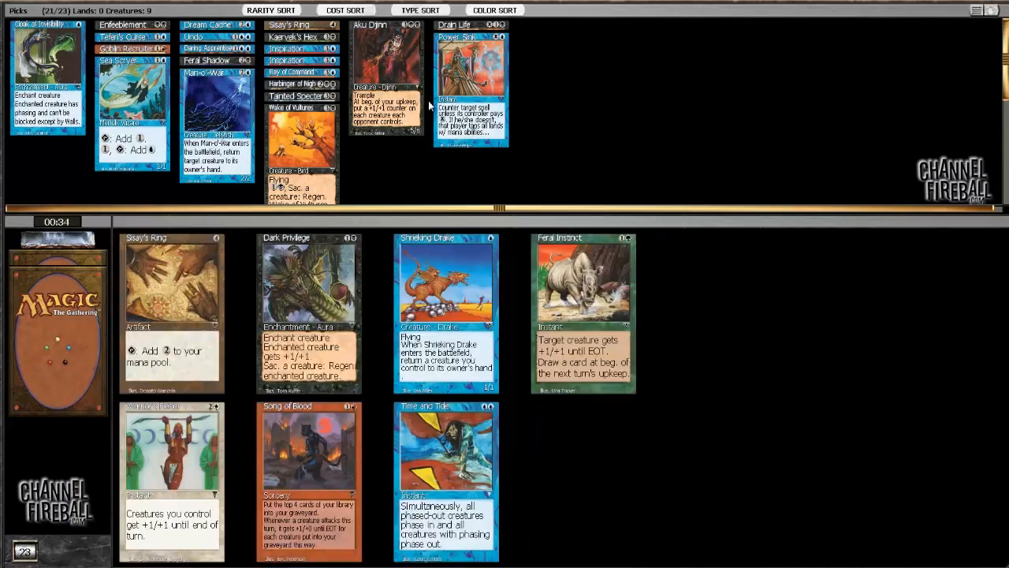
# Draft Shrieking Drake, bringing the picks to twenty-two cards
pyautogui.click(445, 312)
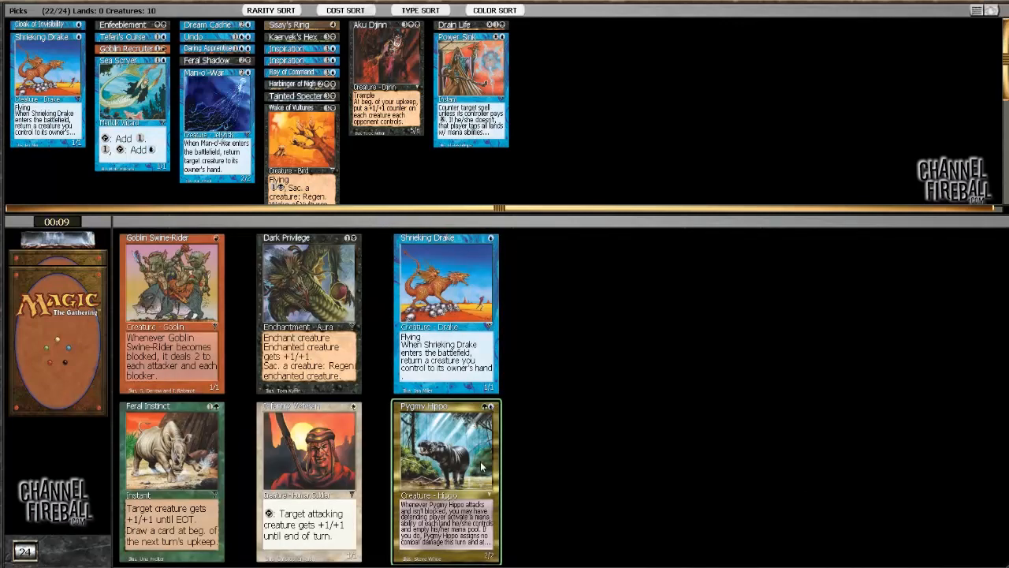
# Draft a second Shrieking Drake, Dark Privilege and Coral Atoll from successive boosters
pyautogui.click(445, 465)
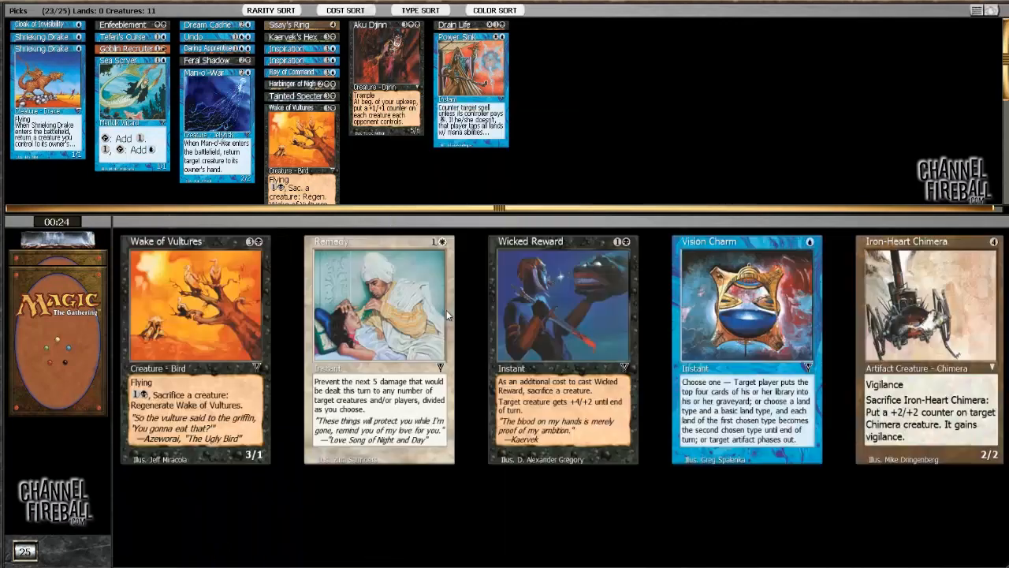
pyautogui.moveTo(284, 391)
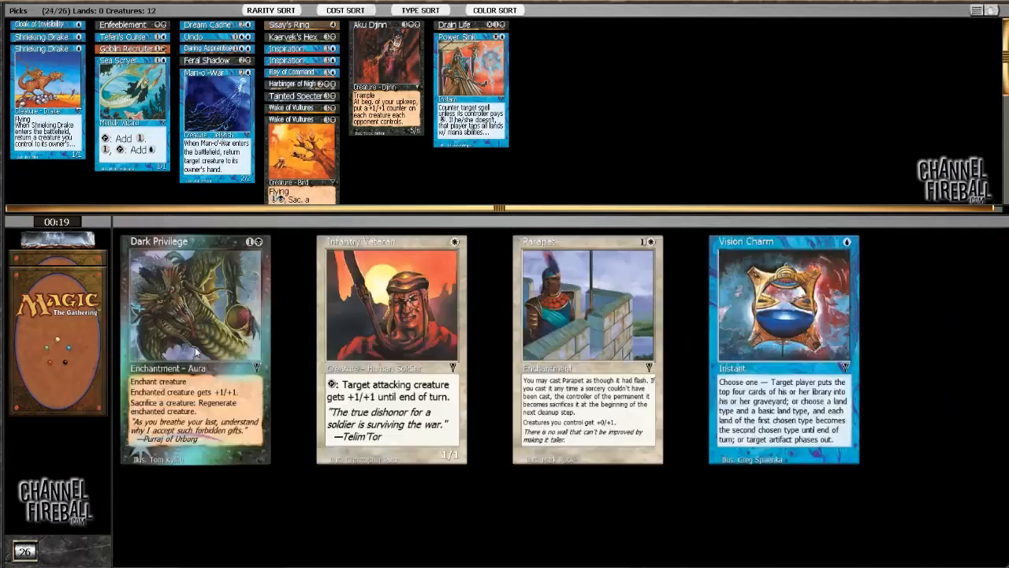
pyautogui.click(195, 347)
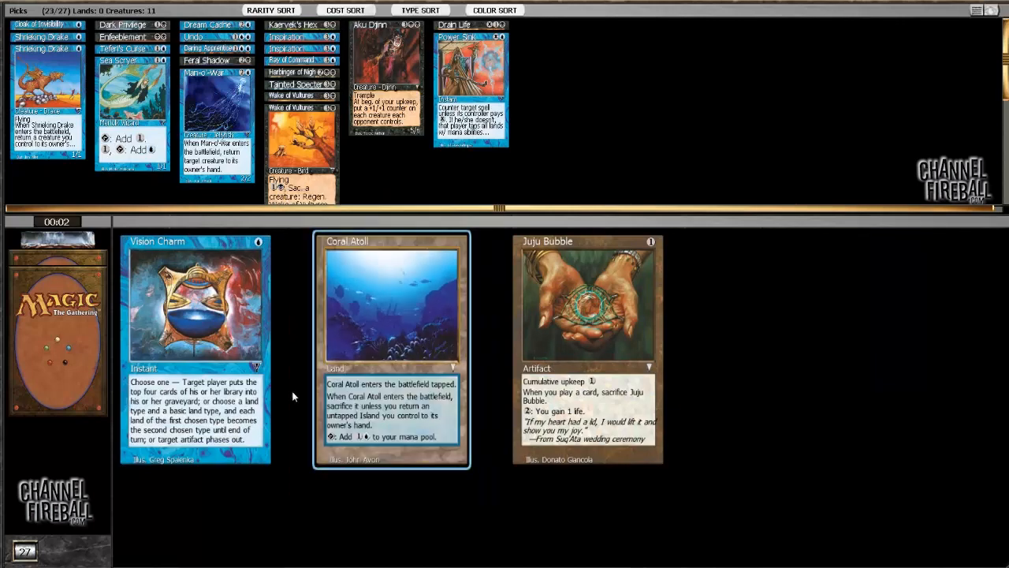
pyautogui.click(391, 347)
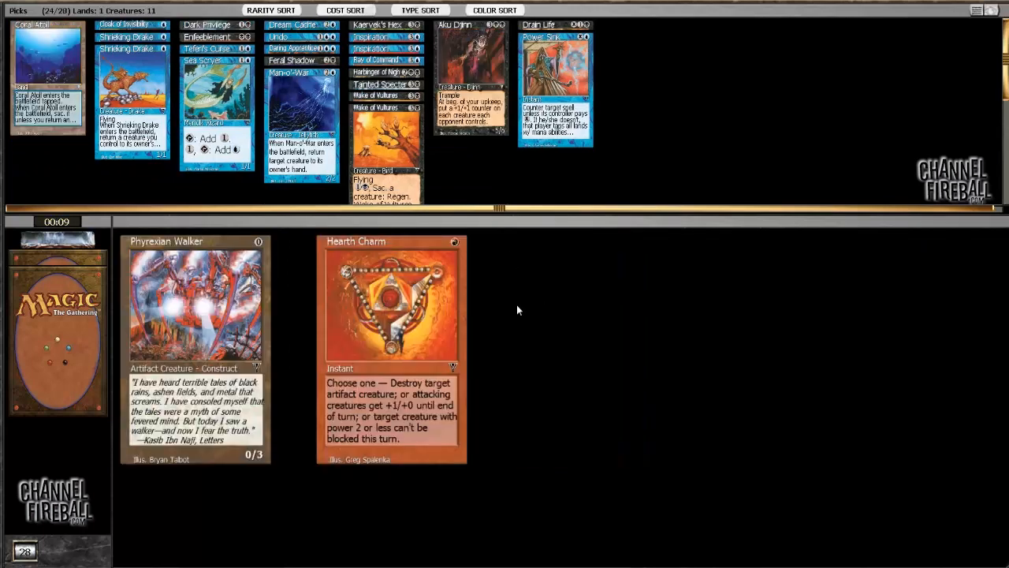